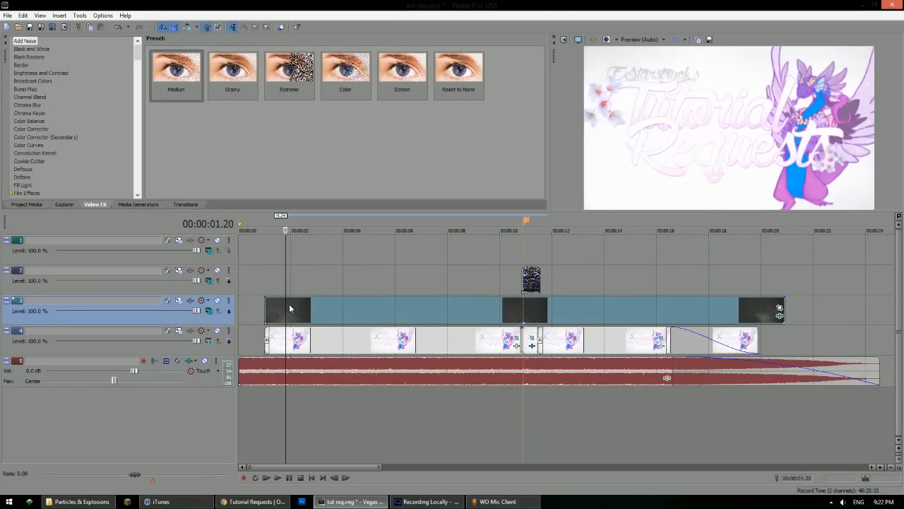
pyautogui.moveTo(162, 209)
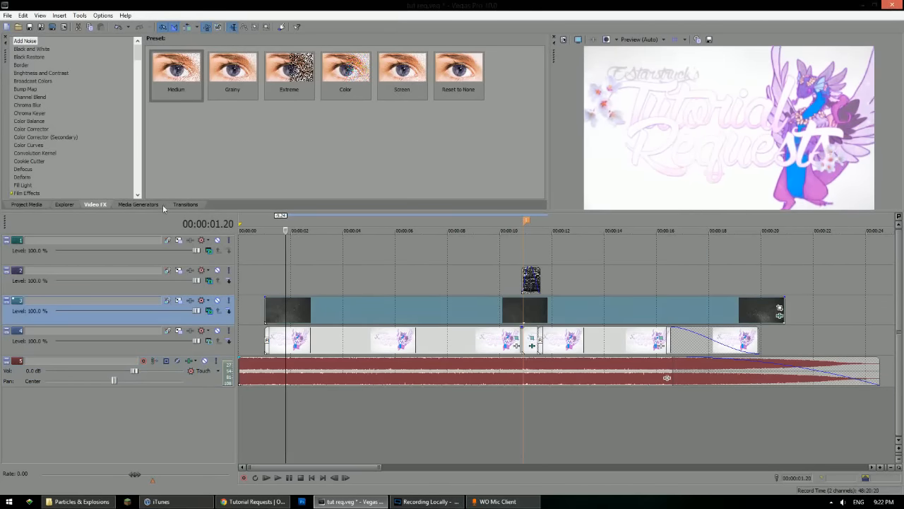
# Add a White solid color clip from Media Generators to track 2
pyautogui.click(139, 204)
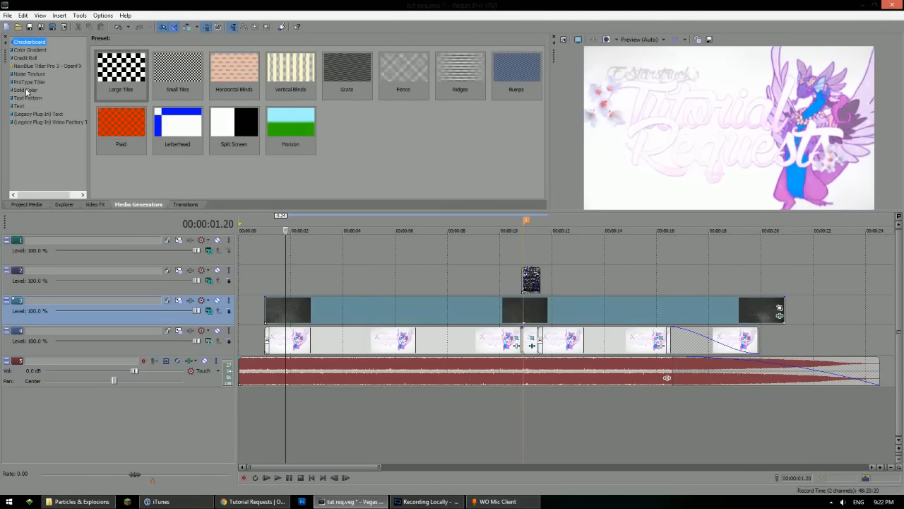
pyautogui.click(26, 90)
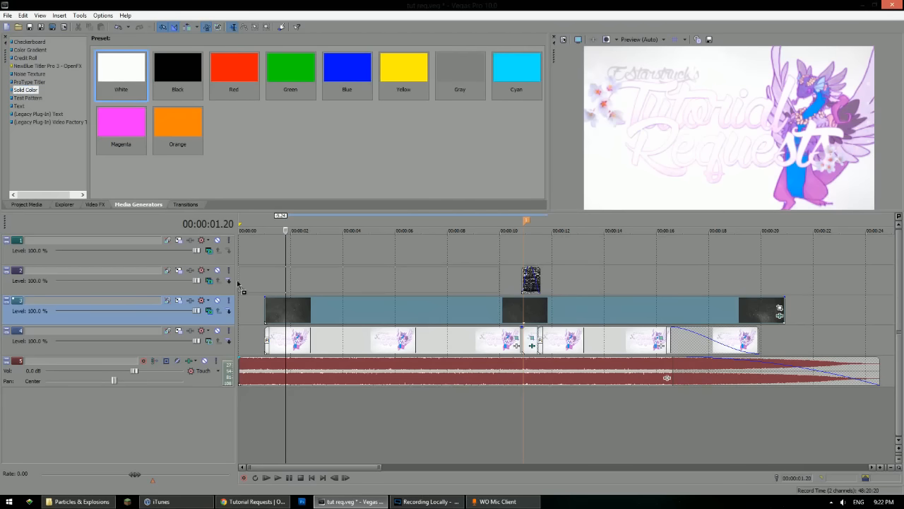
pyautogui.doubleClick(121, 71)
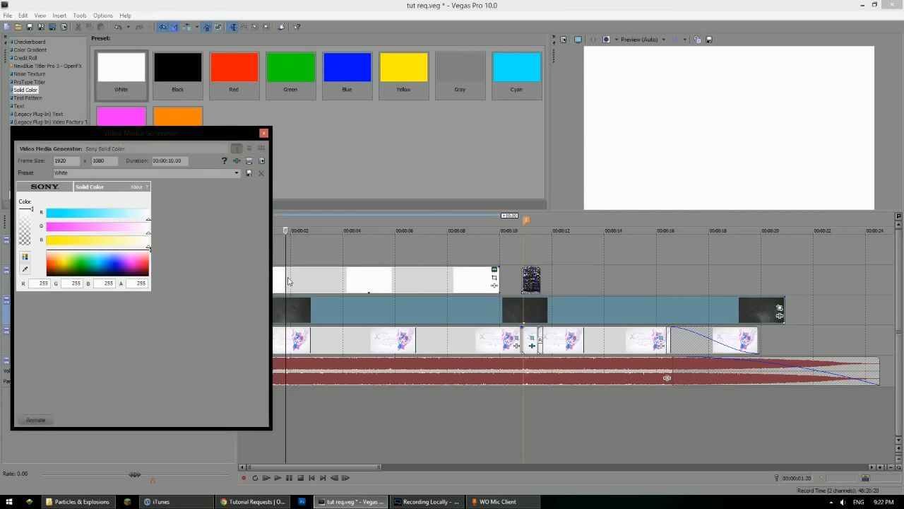
pyautogui.click(96, 204)
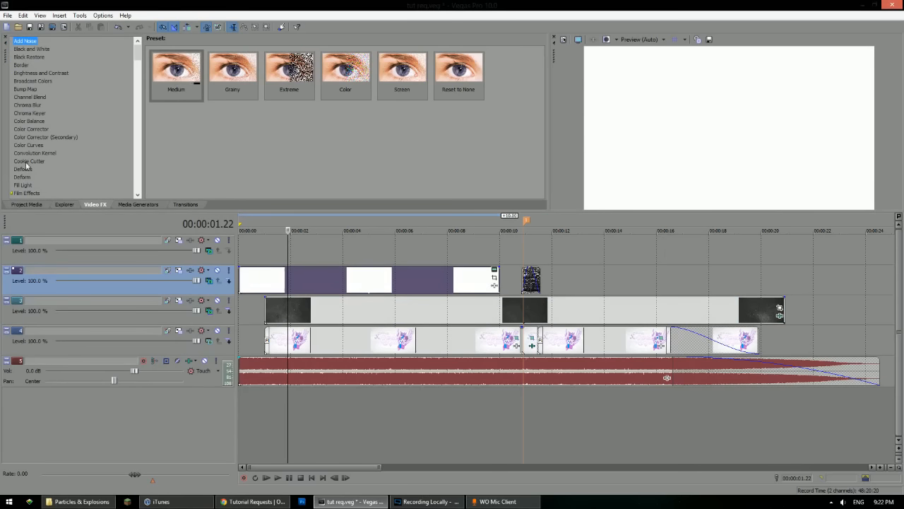
# Apply the Cookie Cutter 'Circle, Center' preset to the white clip
pyautogui.click(29, 161)
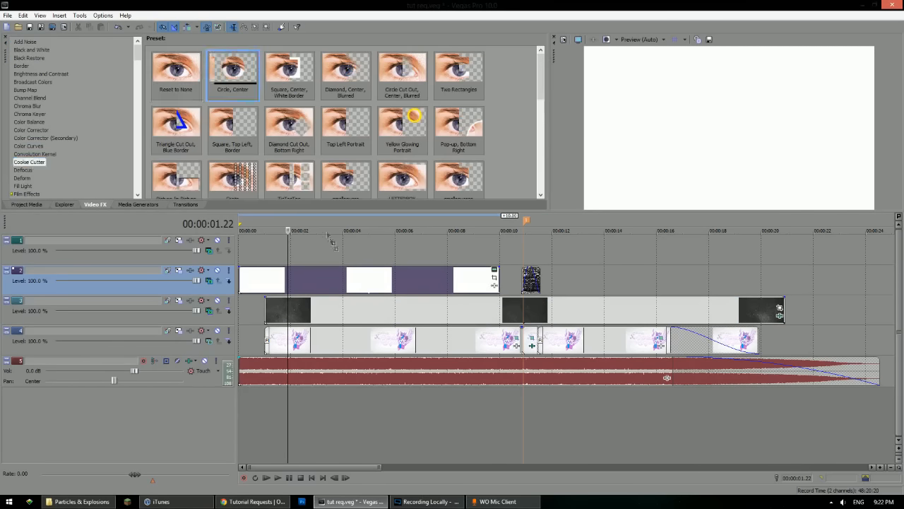
pyautogui.doubleClick(232, 67)
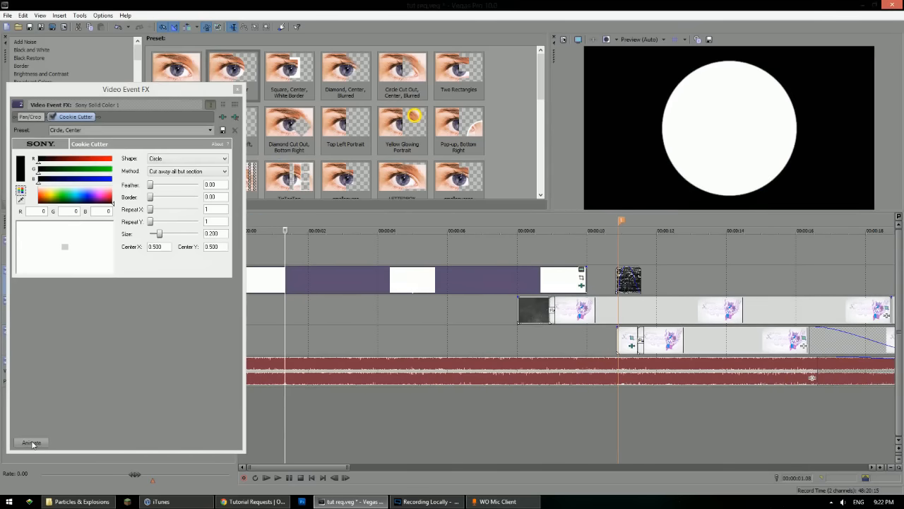
# Turn on Animate for the Cookie Cutter effect to show its keyframe strip
pyautogui.click(30, 442)
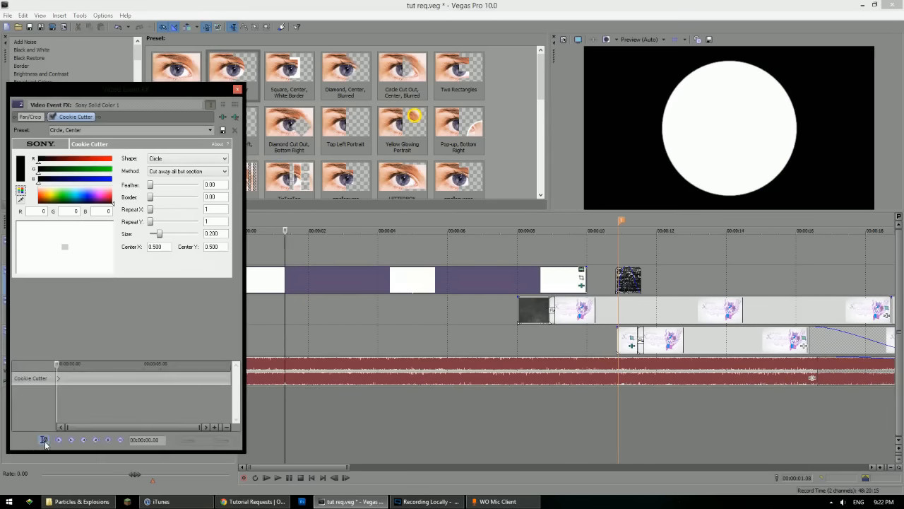
pyautogui.moveTo(43, 440)
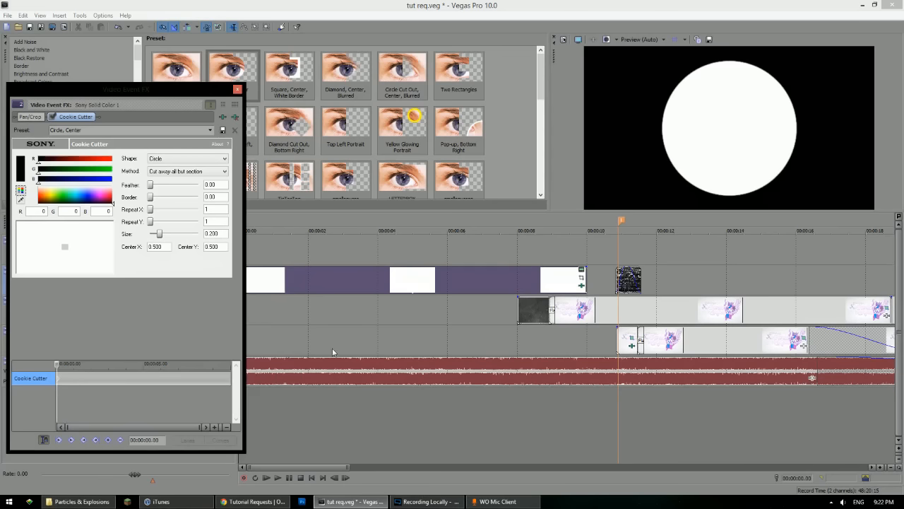
pyautogui.moveTo(445, 311)
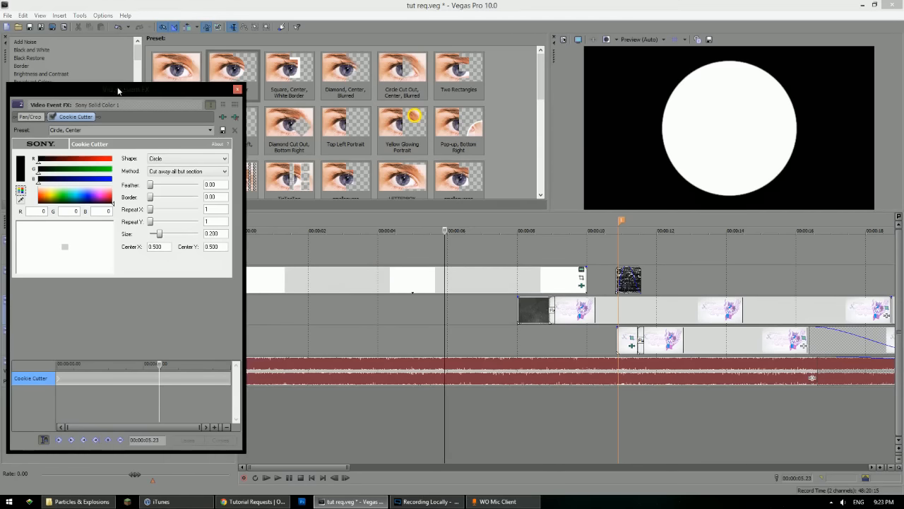
pyautogui.moveTo(116, 85)
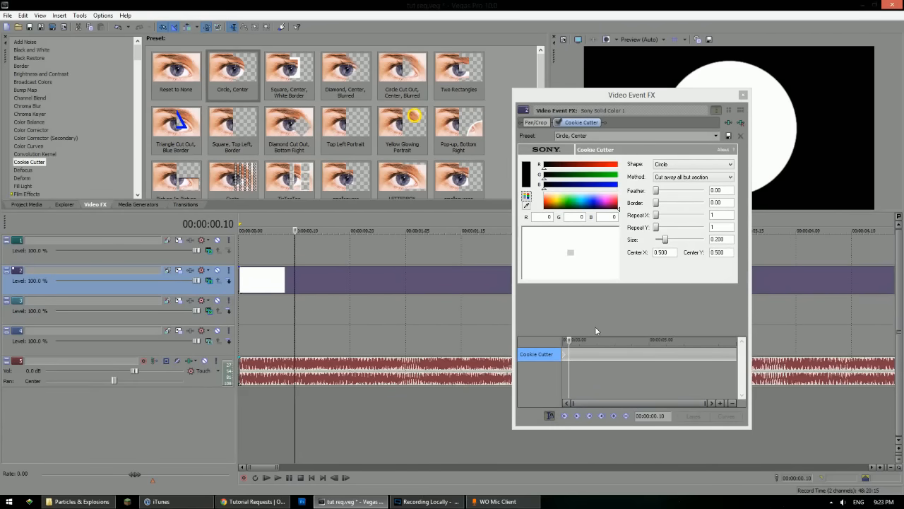
# Keyframe the circle Size at 0 on frame 0, growing to 0.230 by 00:00:00.20
pyautogui.click(614, 415)
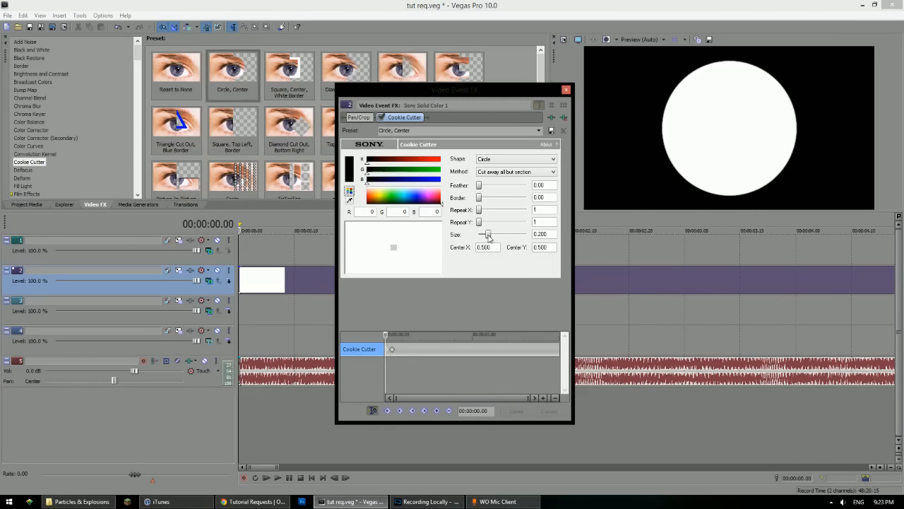
pyautogui.moveTo(489, 234); pyautogui.dragTo(484, 233)
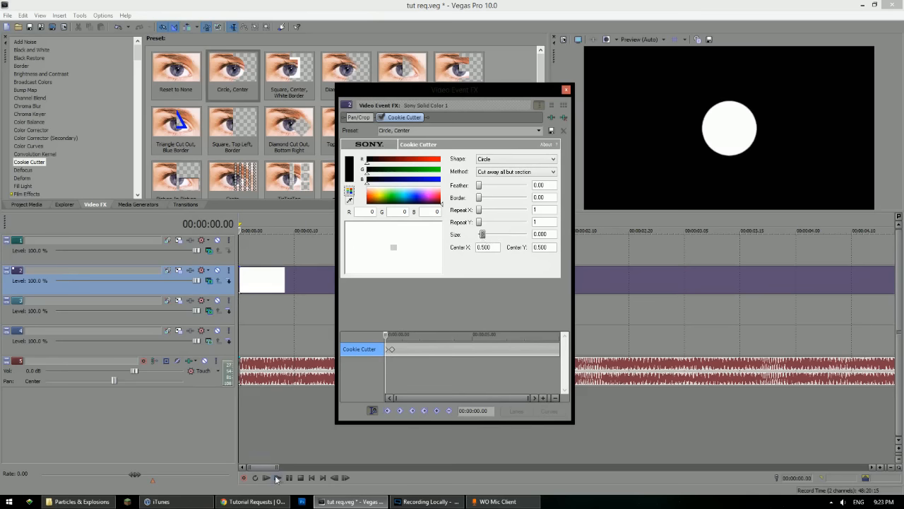
pyautogui.moveTo(267, 477)
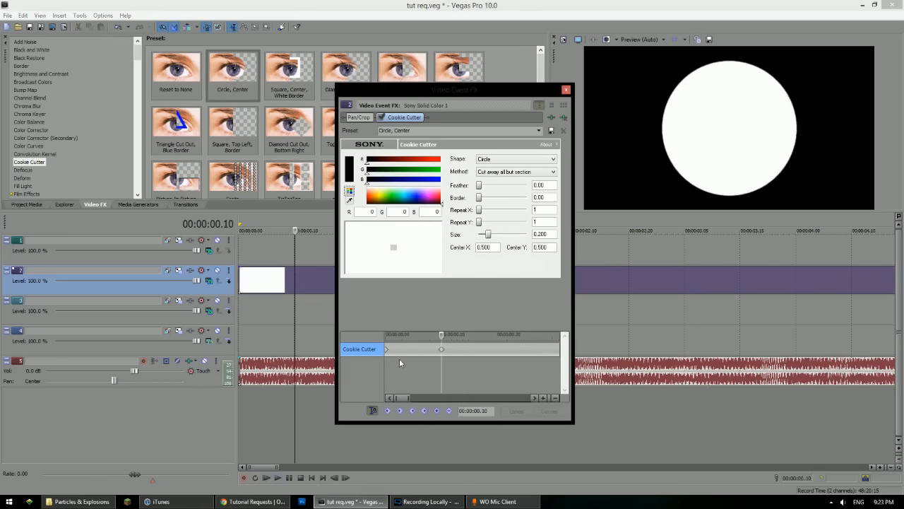
pyautogui.moveTo(399, 360)
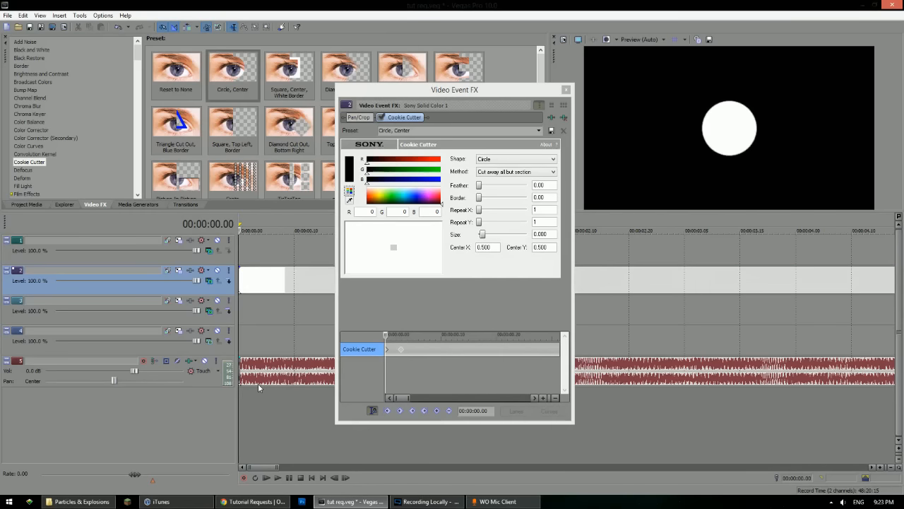
pyautogui.moveTo(184, 4)
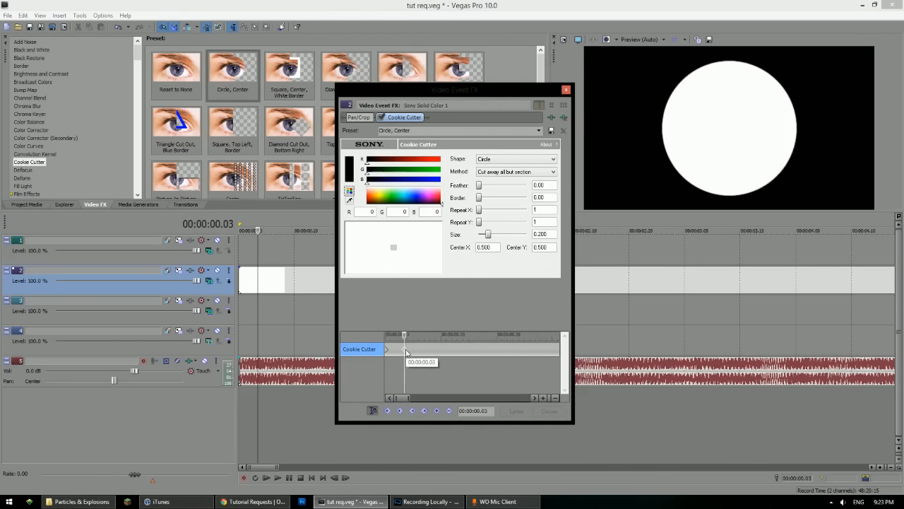
pyautogui.moveTo(361, 330)
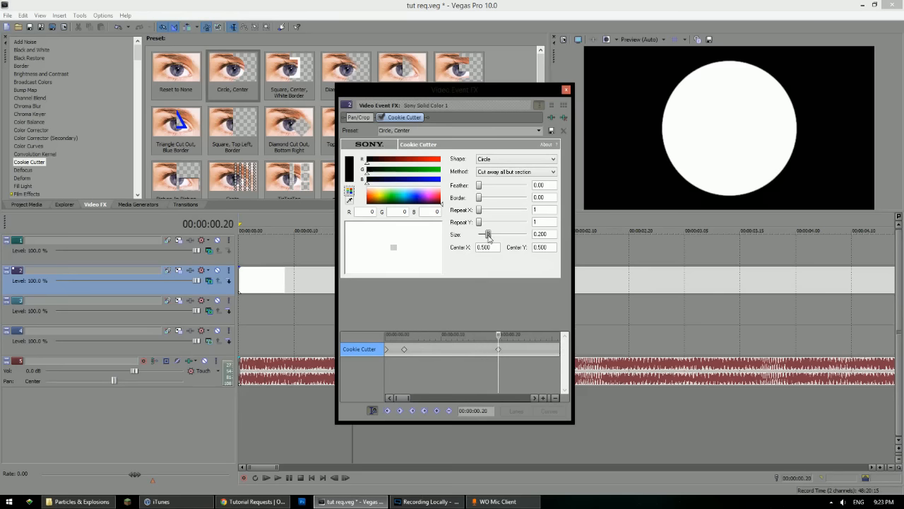
pyautogui.moveTo(484, 234); pyautogui.dragTo(487, 234)
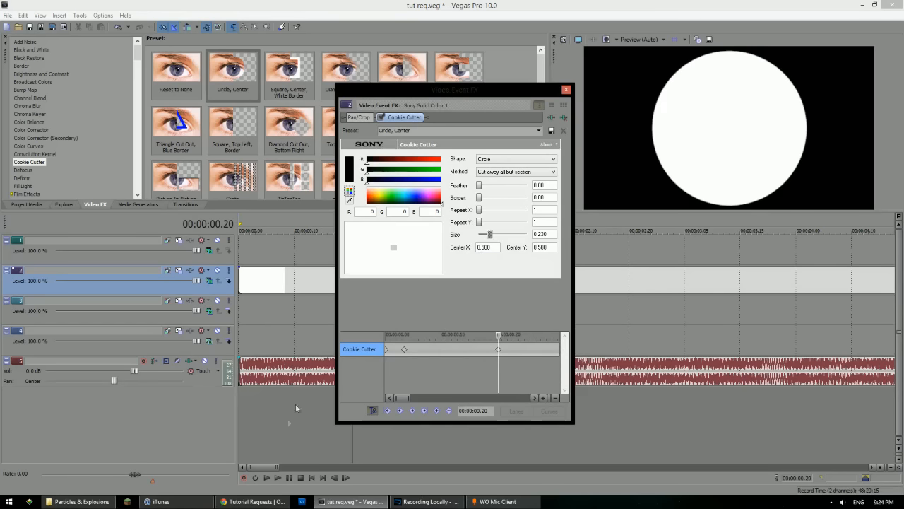
pyautogui.click(274, 477)
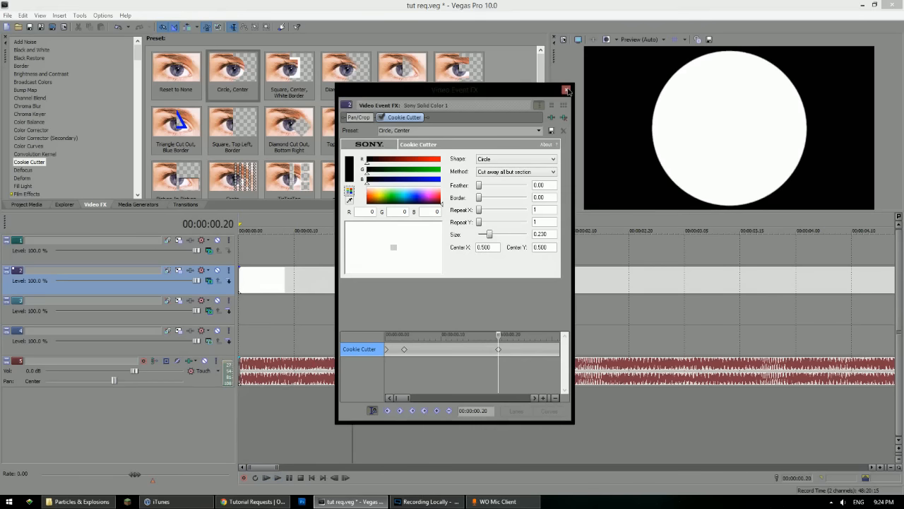
# Set the second Cookie Cutter Method to 'Cut away section' and enable its Animate
pyautogui.click(567, 90)
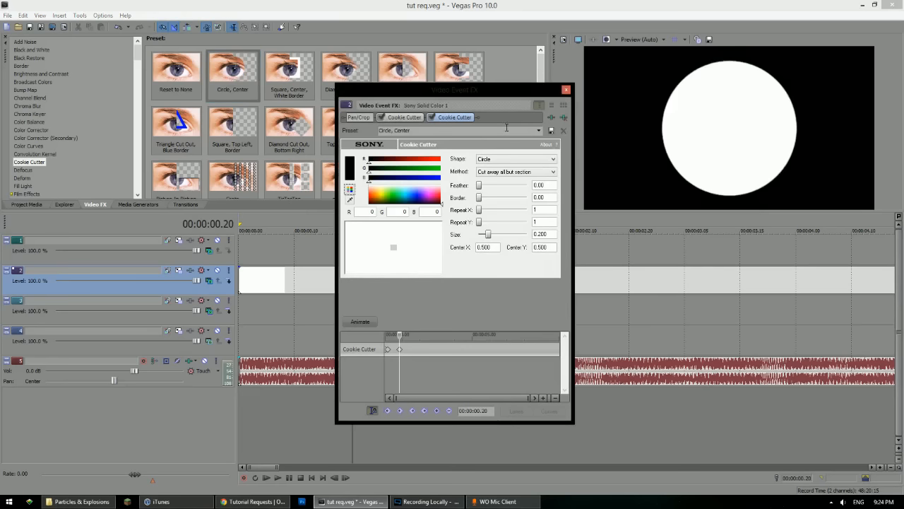
pyautogui.click(539, 171)
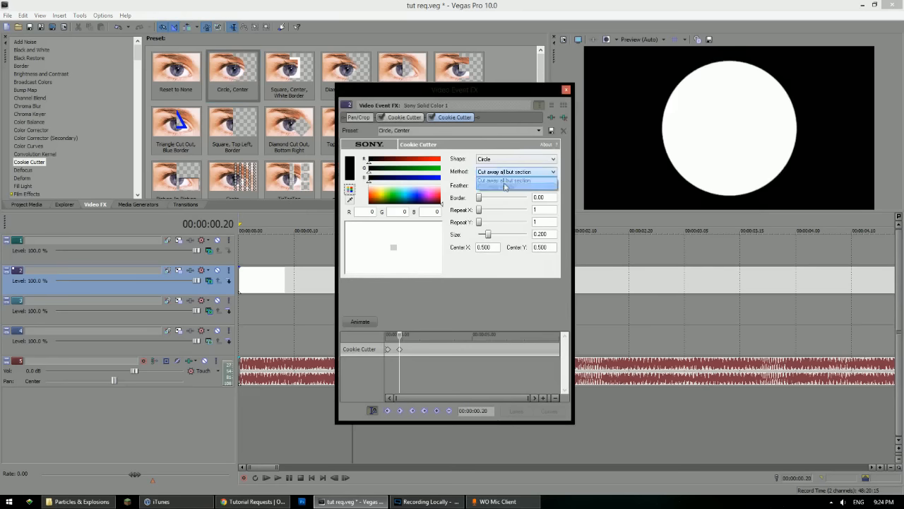
pyautogui.click(515, 181)
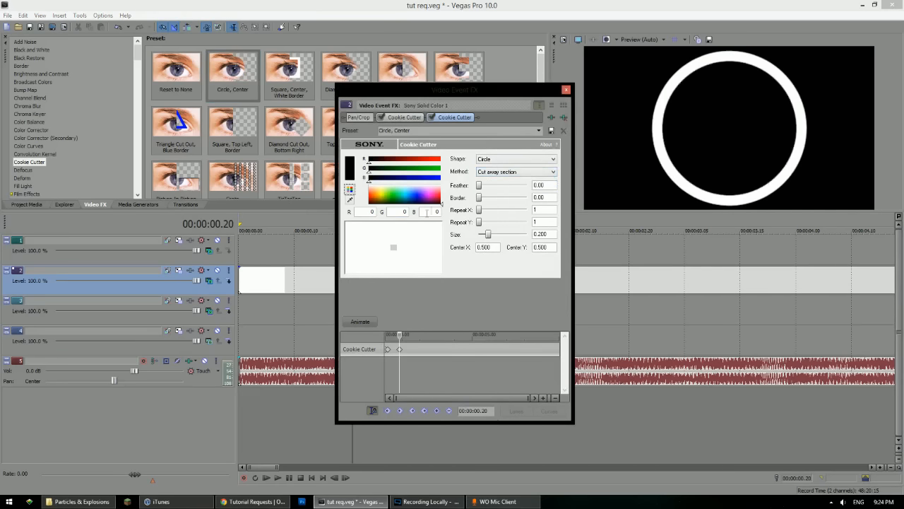
pyautogui.click(360, 322)
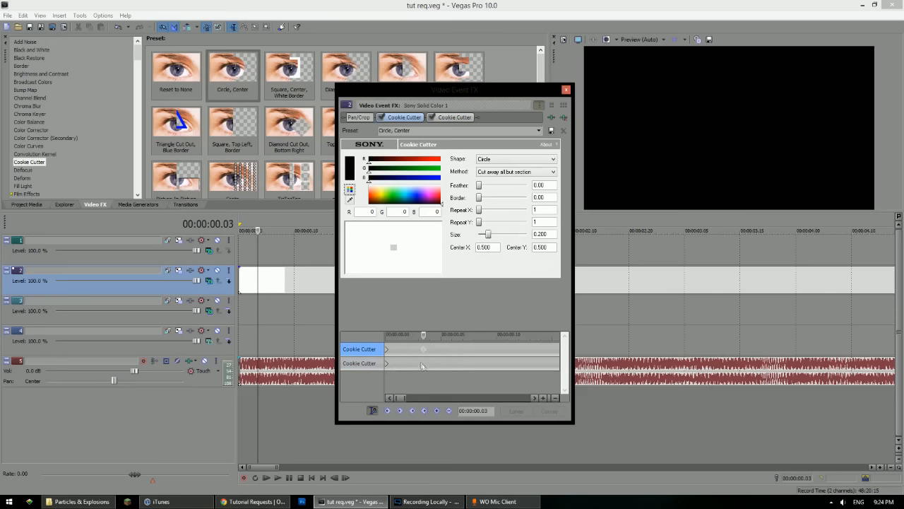
# Keyframe the second Cookie Cutter's Size at 0.13 near the clip start, then select Size at frame 20
pyautogui.click(361, 362)
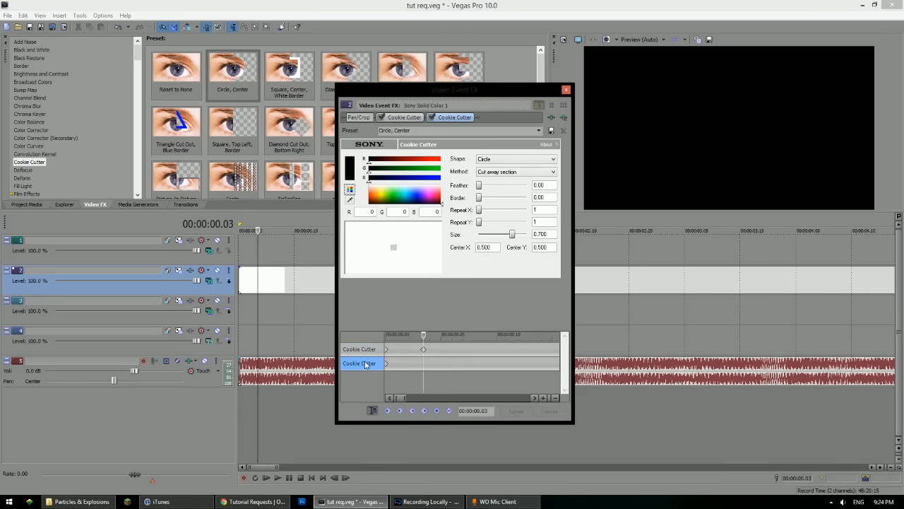
pyautogui.moveTo(426, 351)
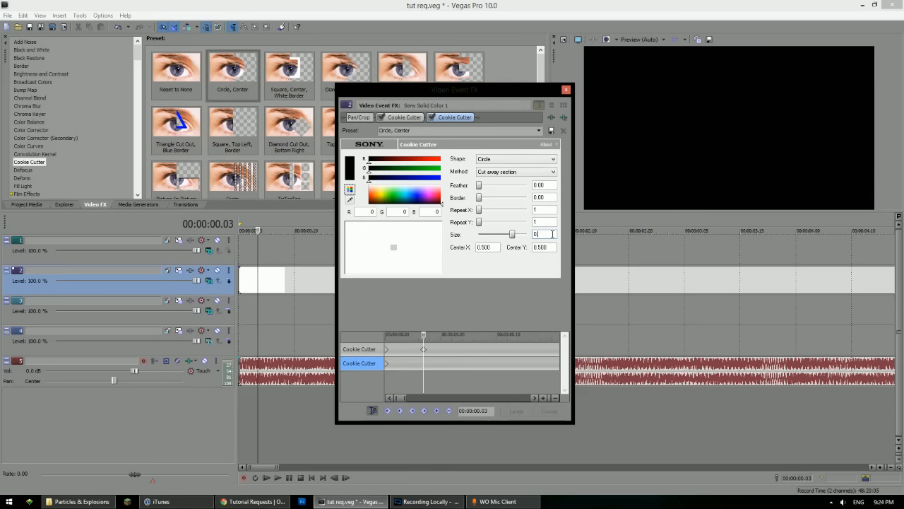
pyautogui.write('0.130')
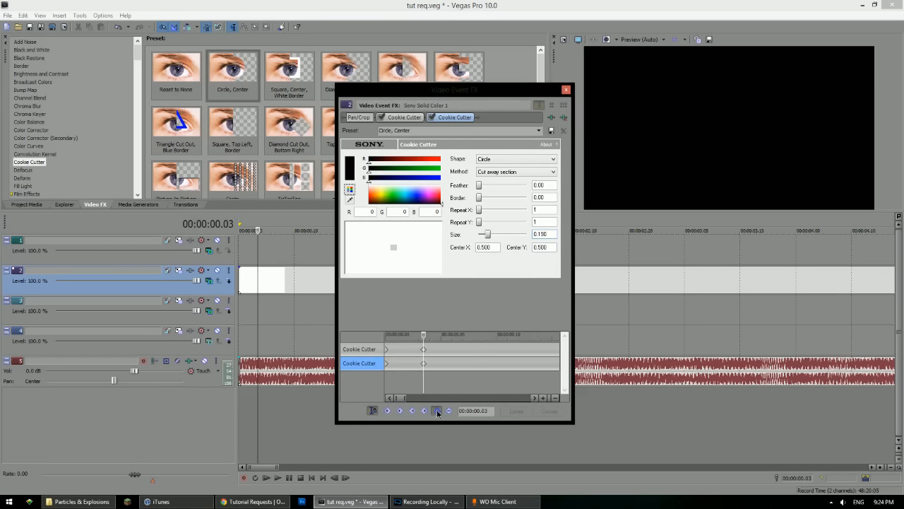
pyautogui.click(437, 410)
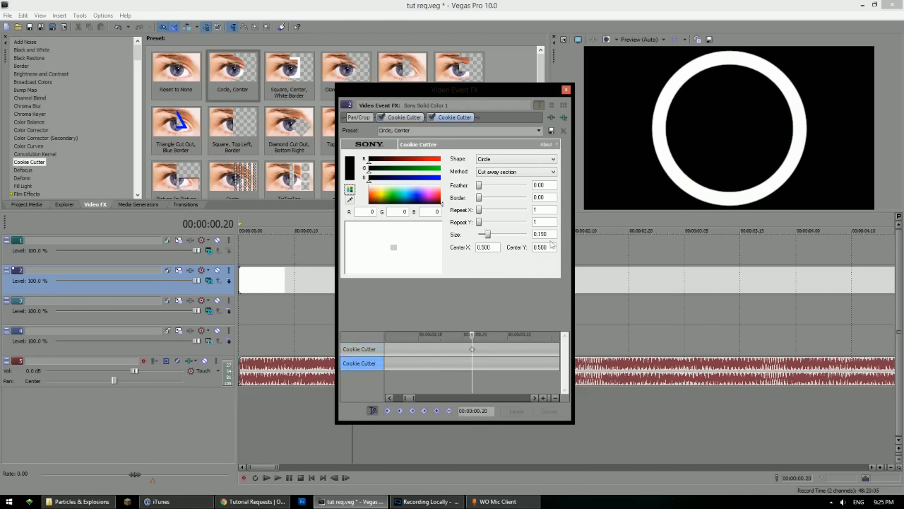
pyautogui.tripleClick(542, 234)
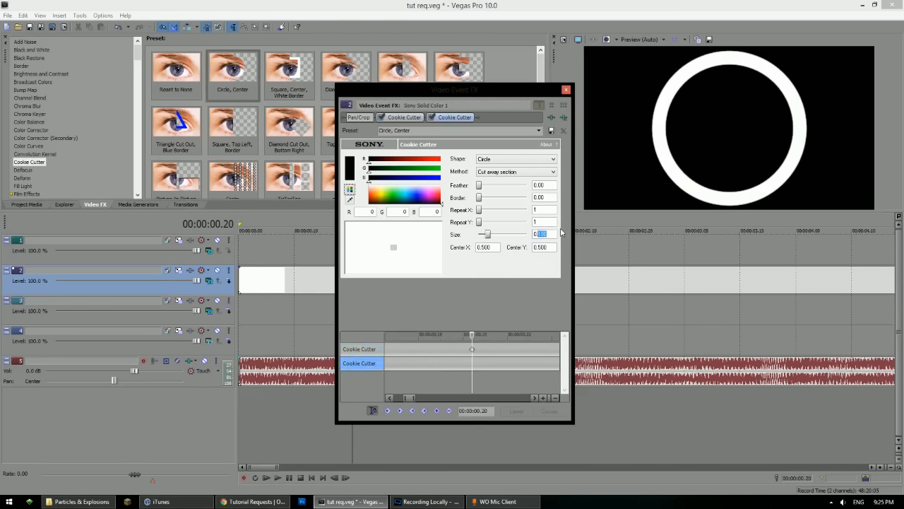